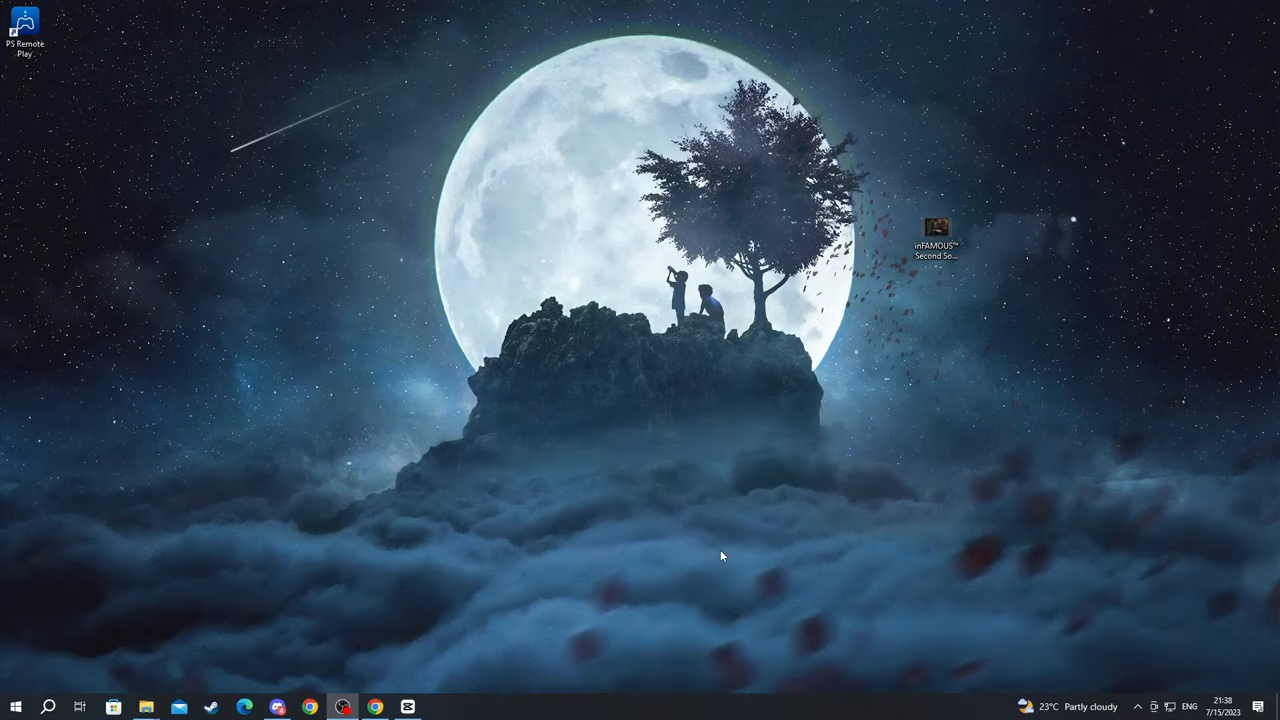
mouse_move(722, 548)
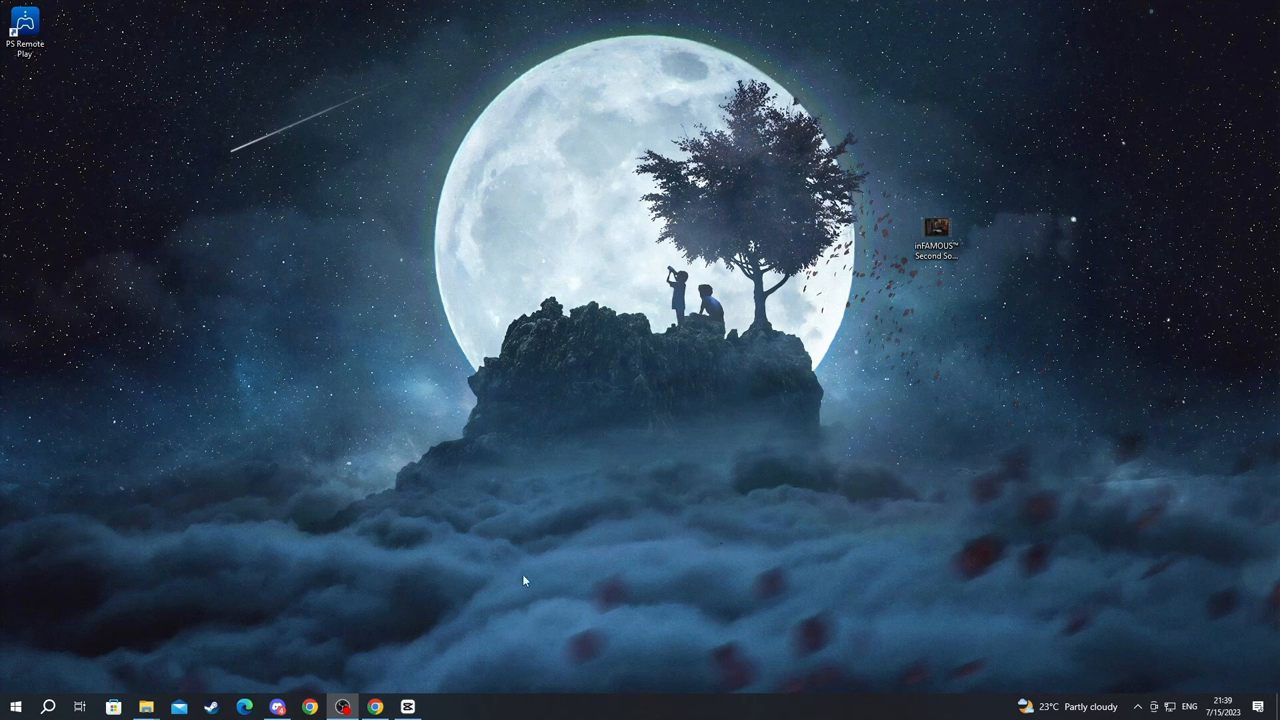
mouse_move(409, 655)
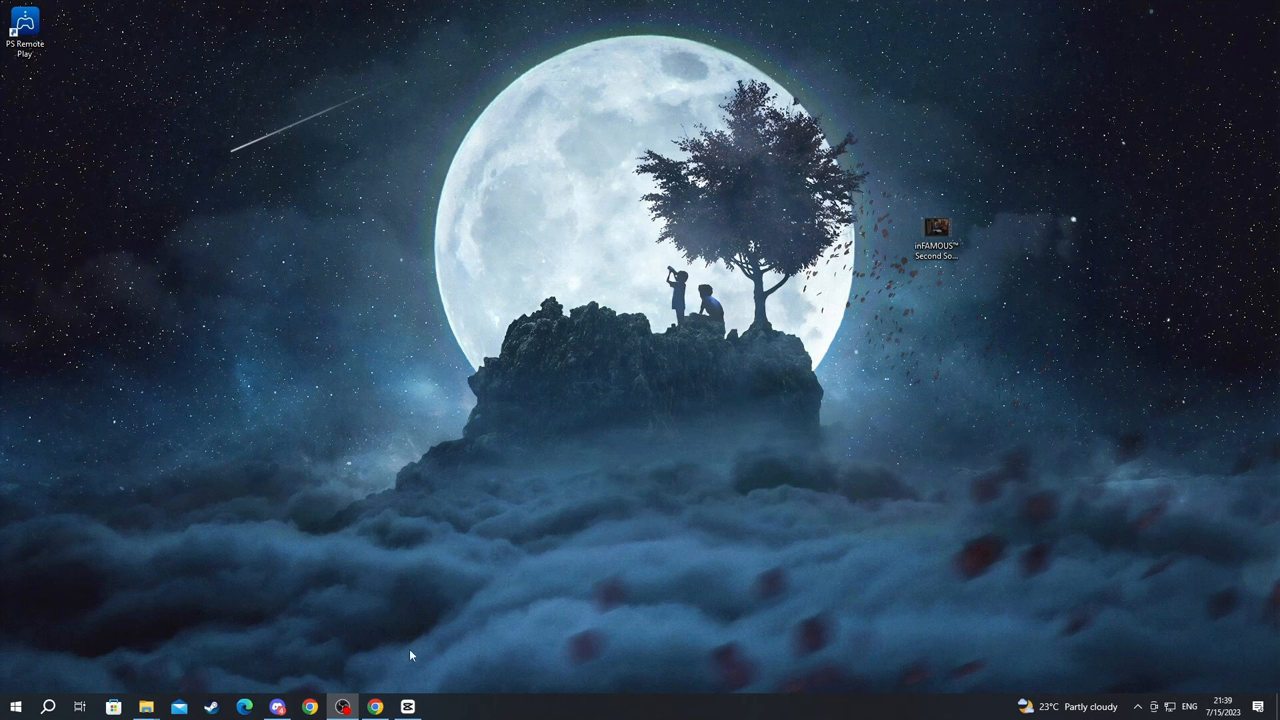
mouse_move(273, 677)
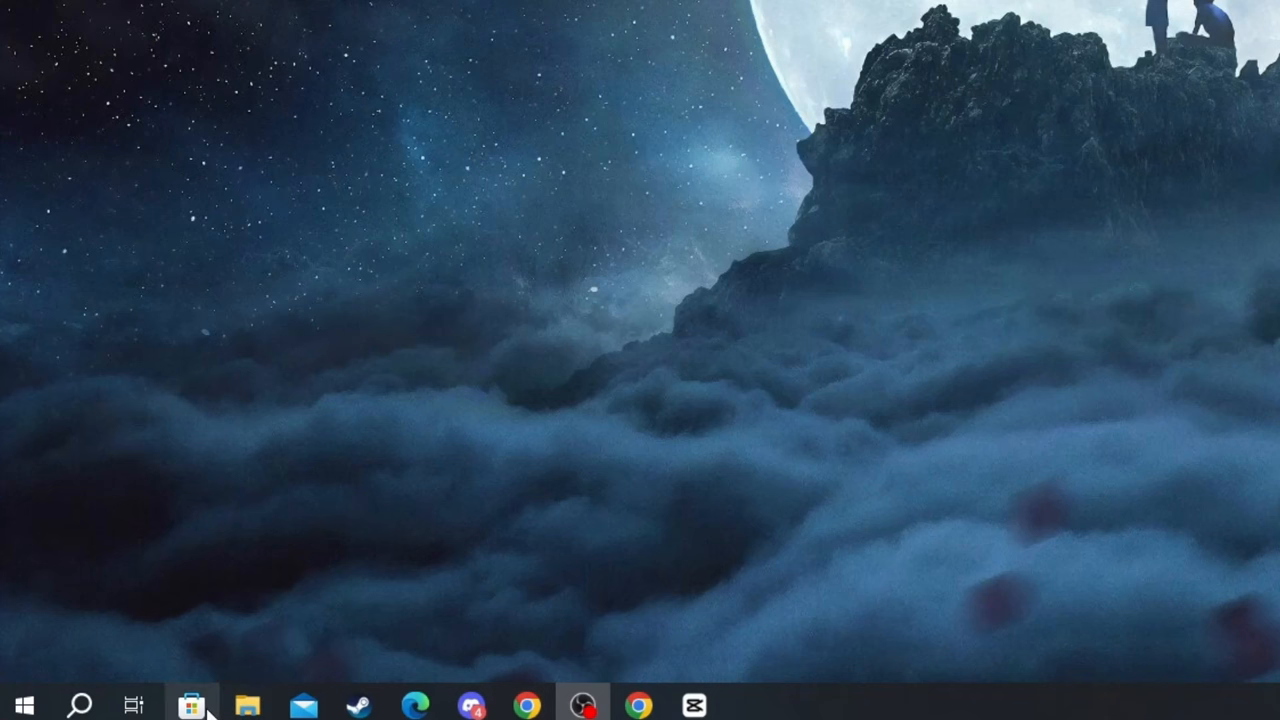
Search Microsoft Store for 'xbox' and view the installed Xbox app's page.
click(192, 705)
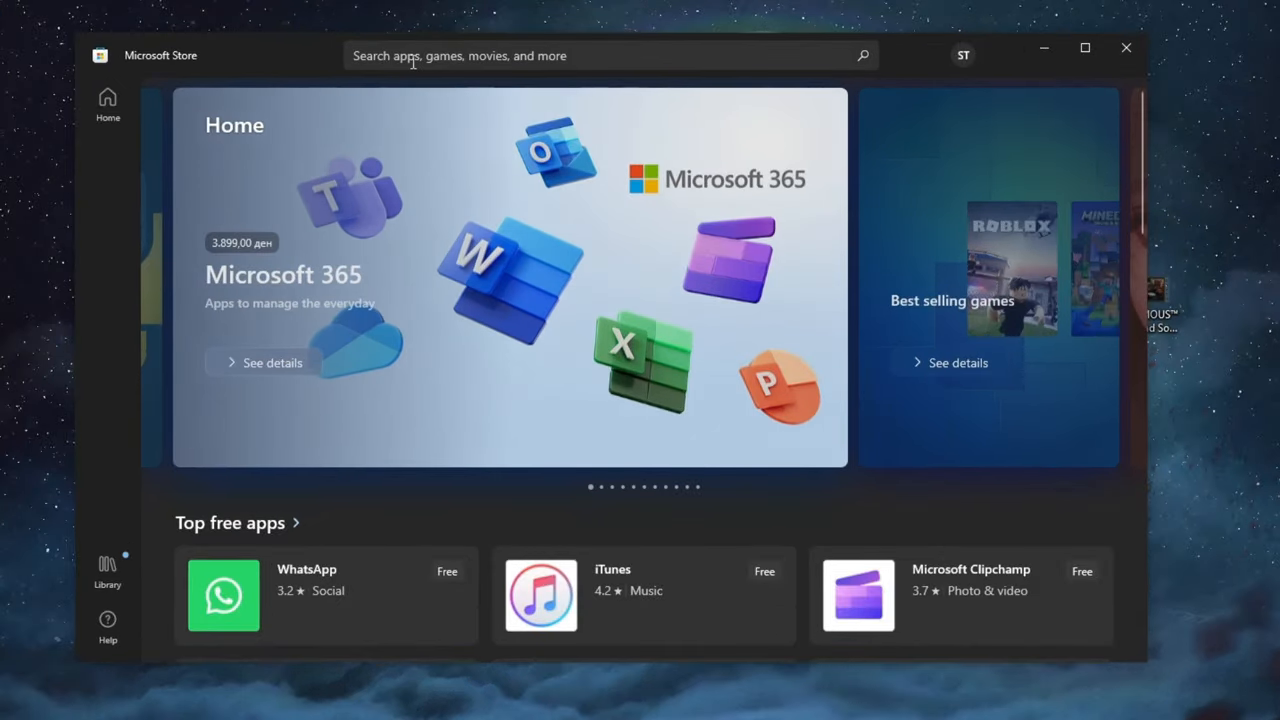
text(xbox)
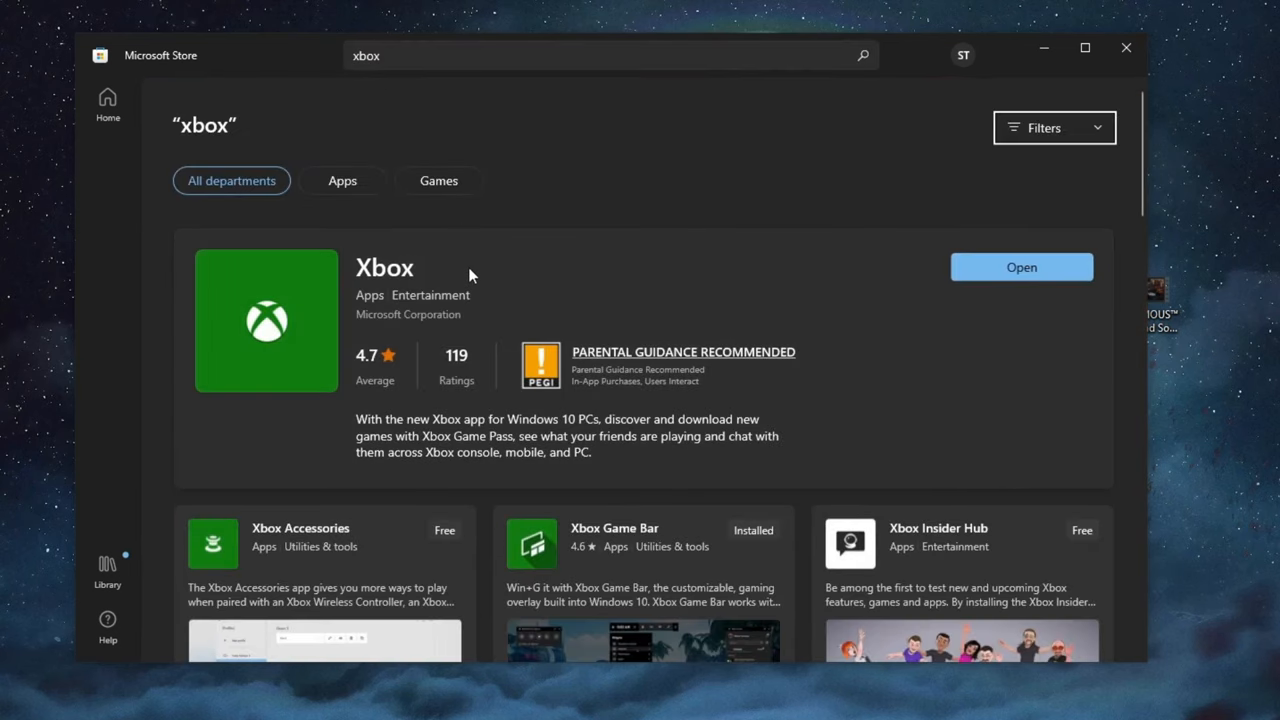
click(385, 268)
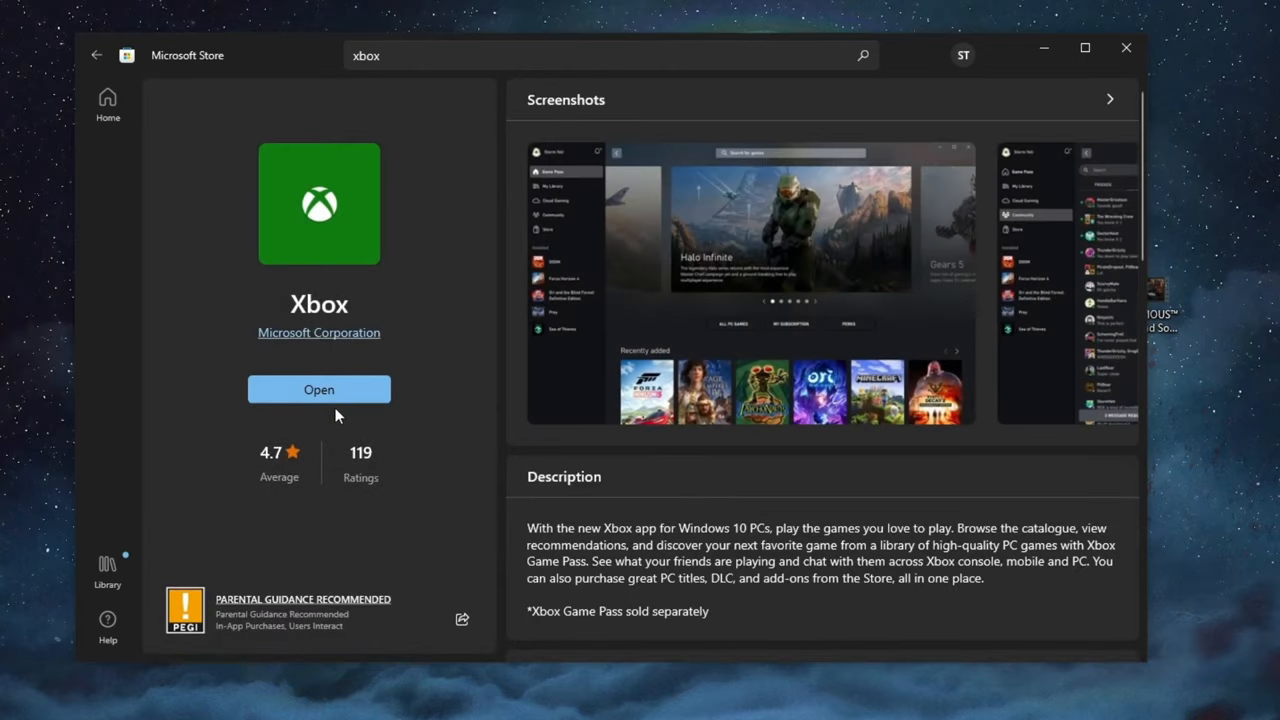
mouse_move(303, 410)
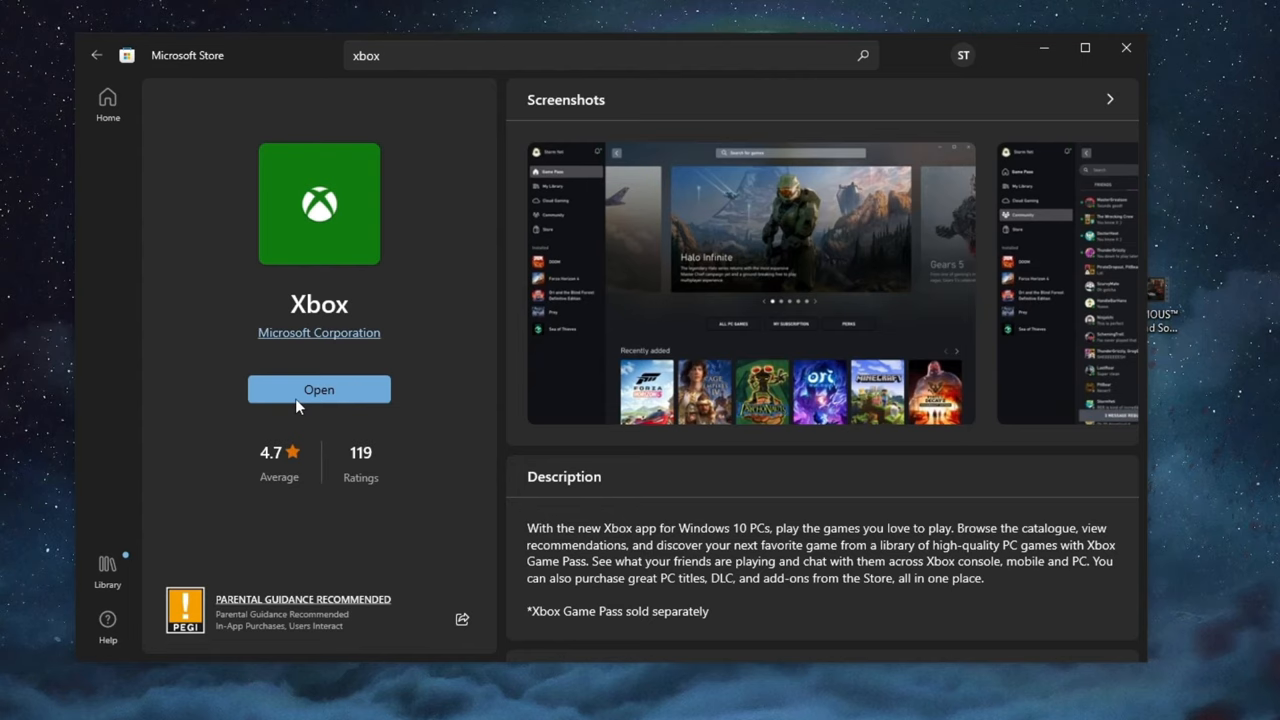
mouse_move(365, 410)
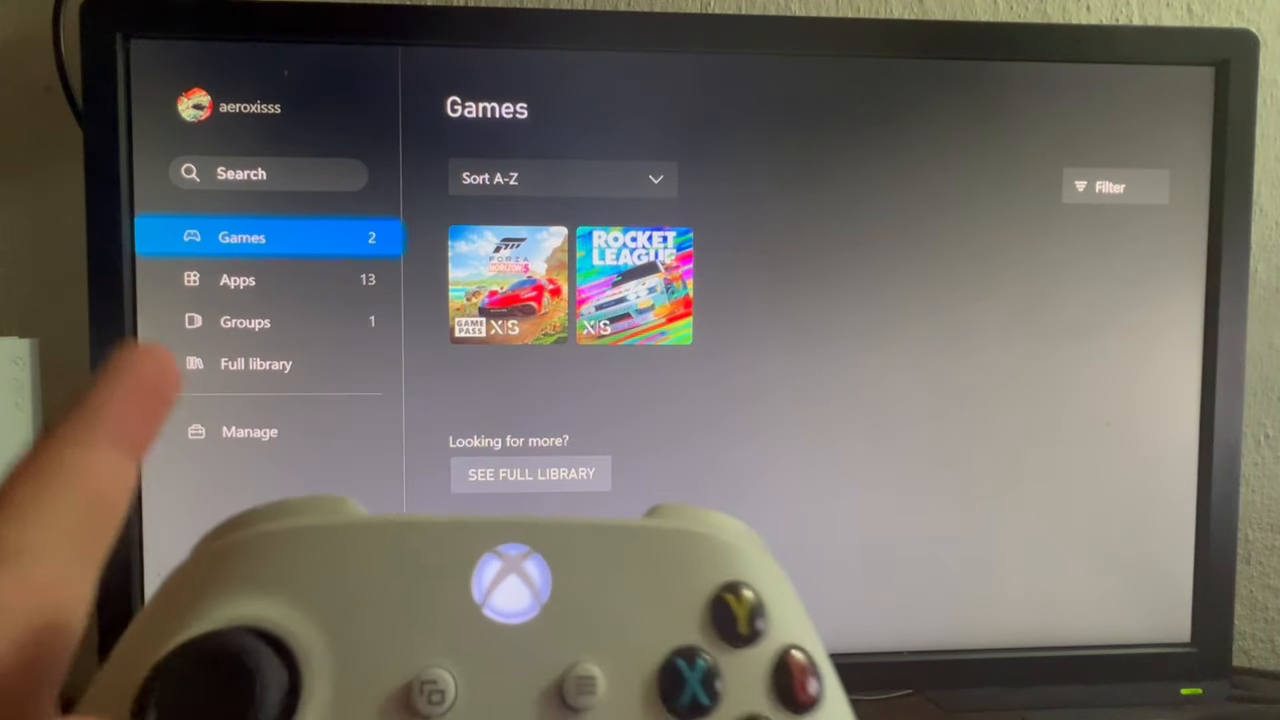
From the Apps list, reach Settings > Devices & connections > Remote features on the console.
click(237, 279)
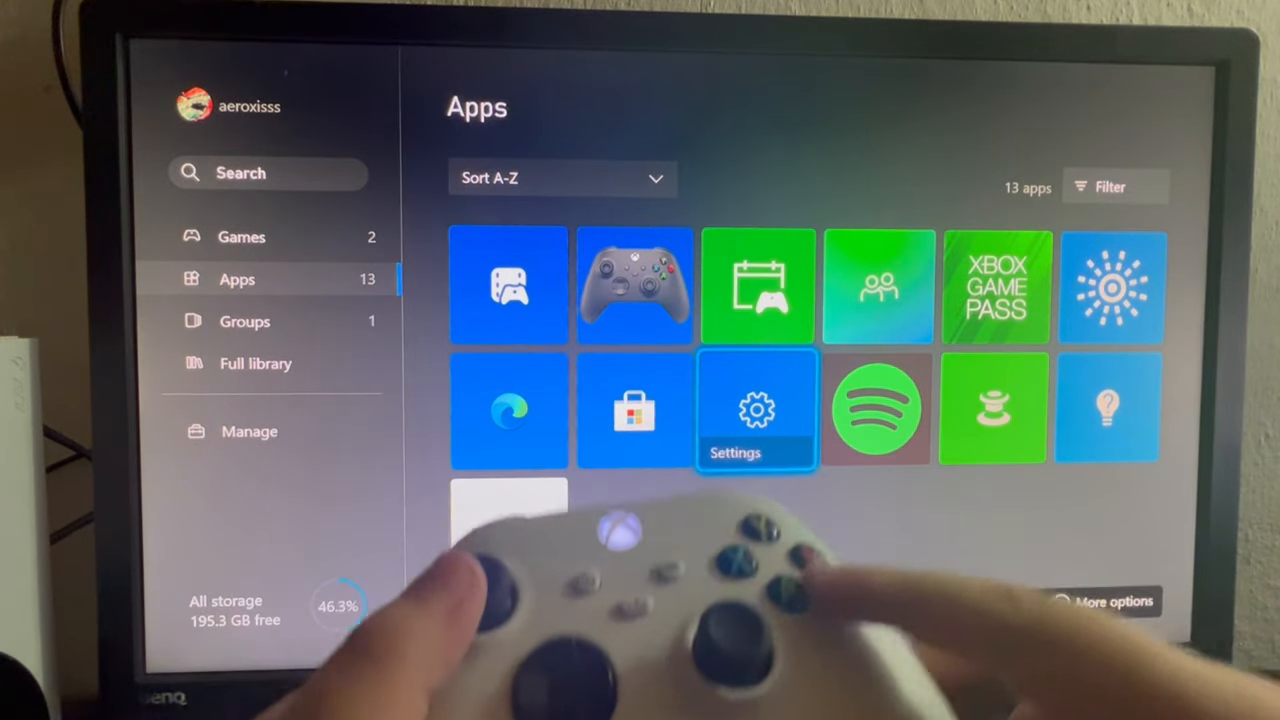
click(755, 410)
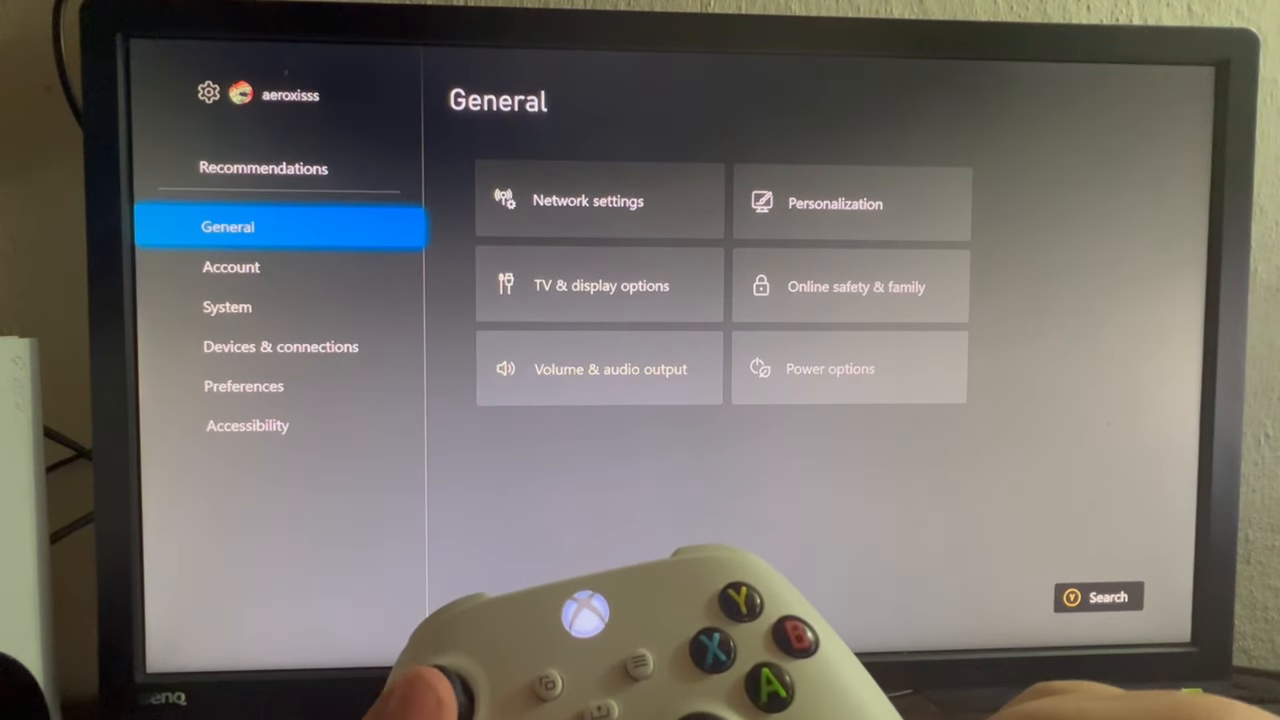
click(280, 346)
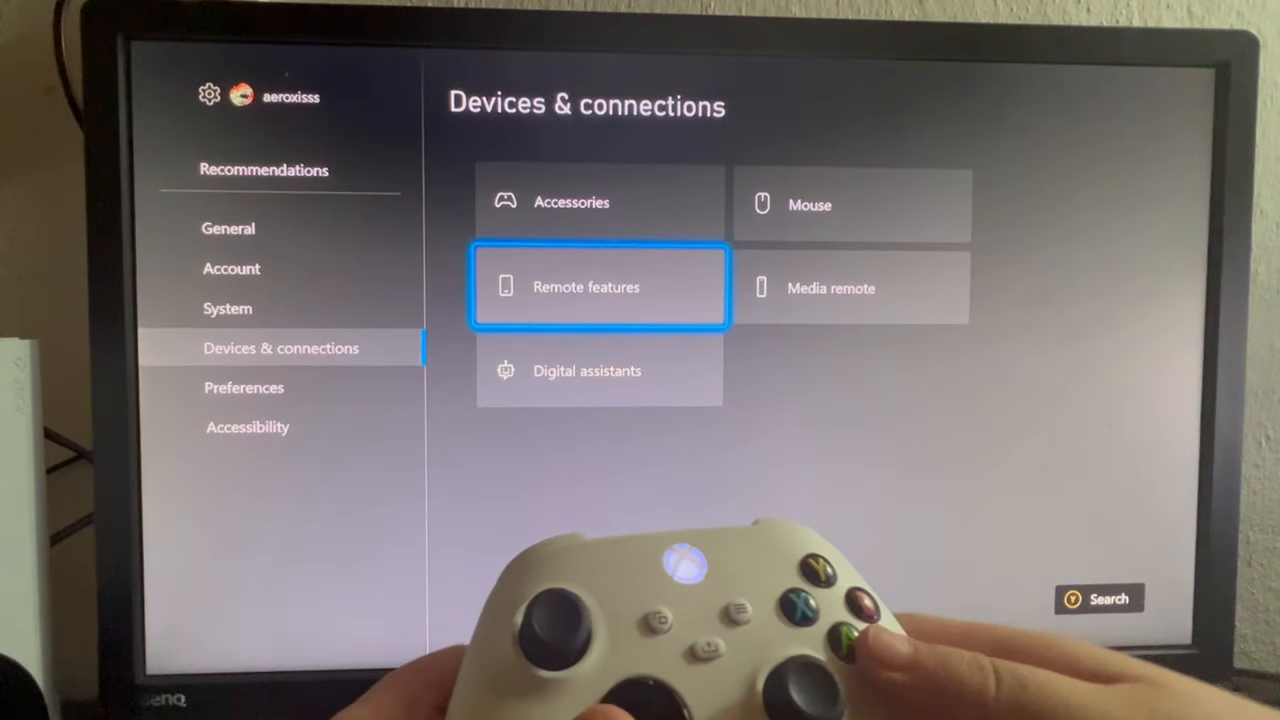
click(598, 287)
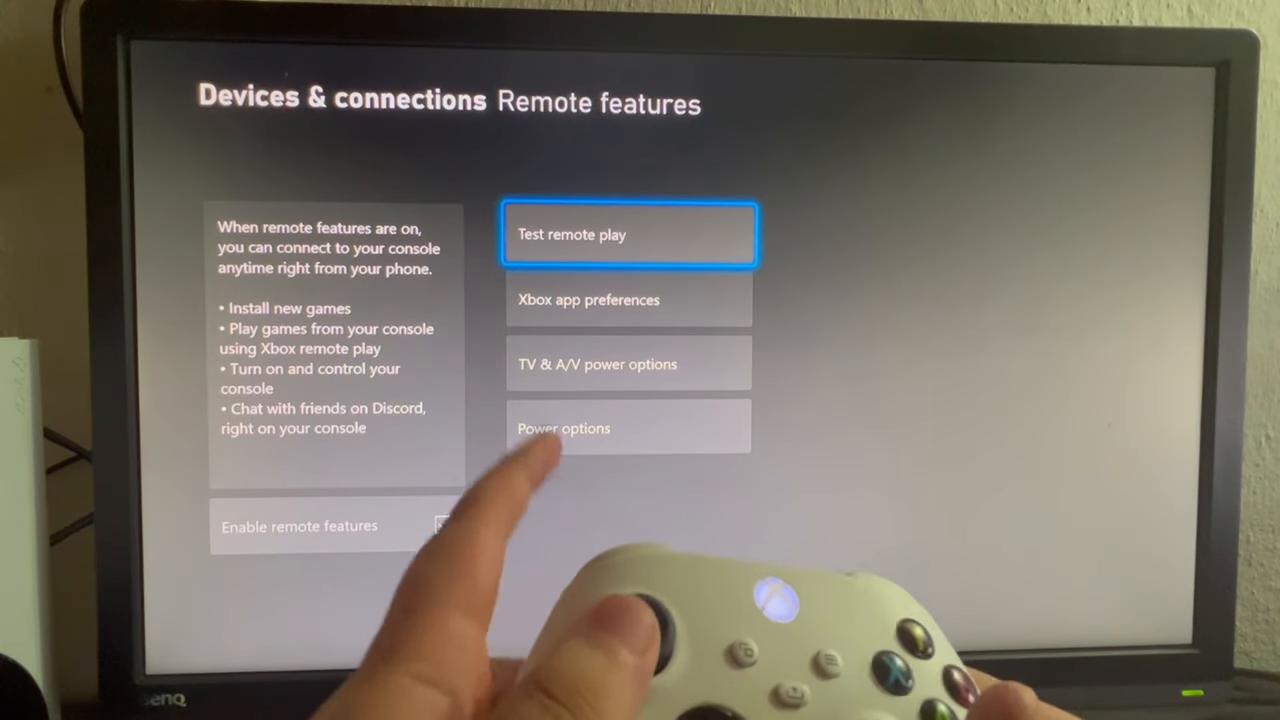
key(Down)
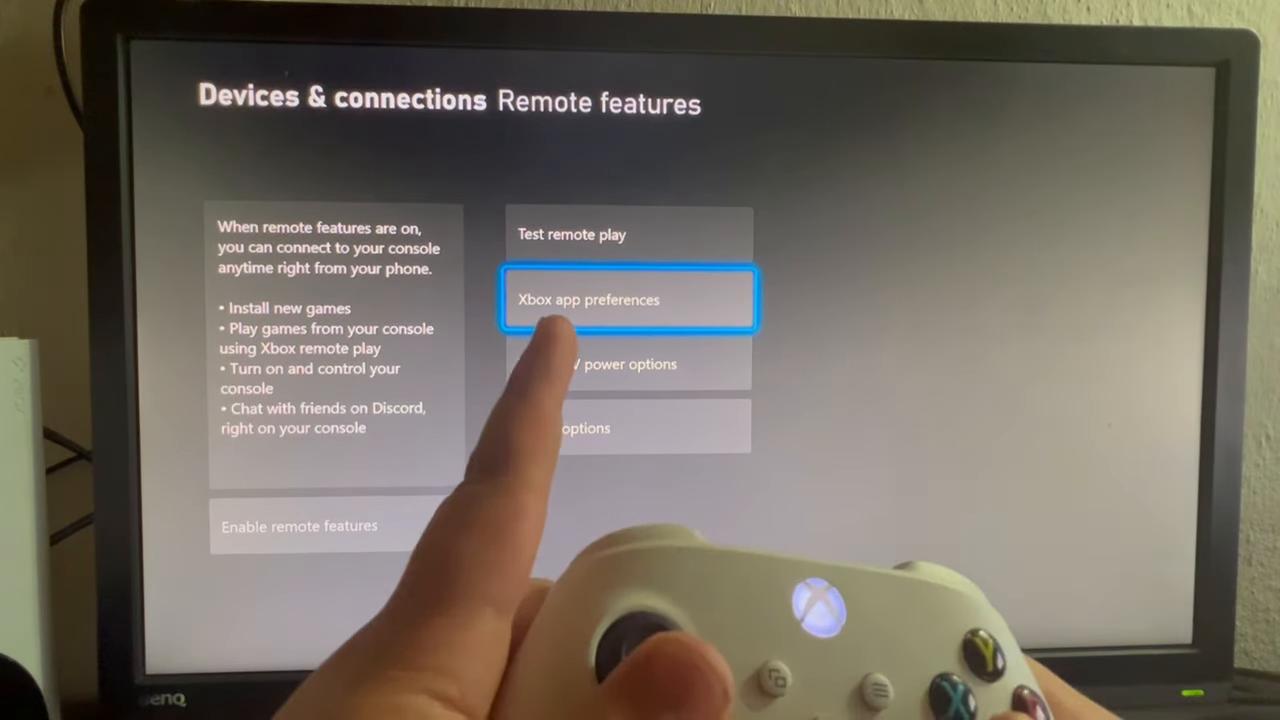
click(628, 299)
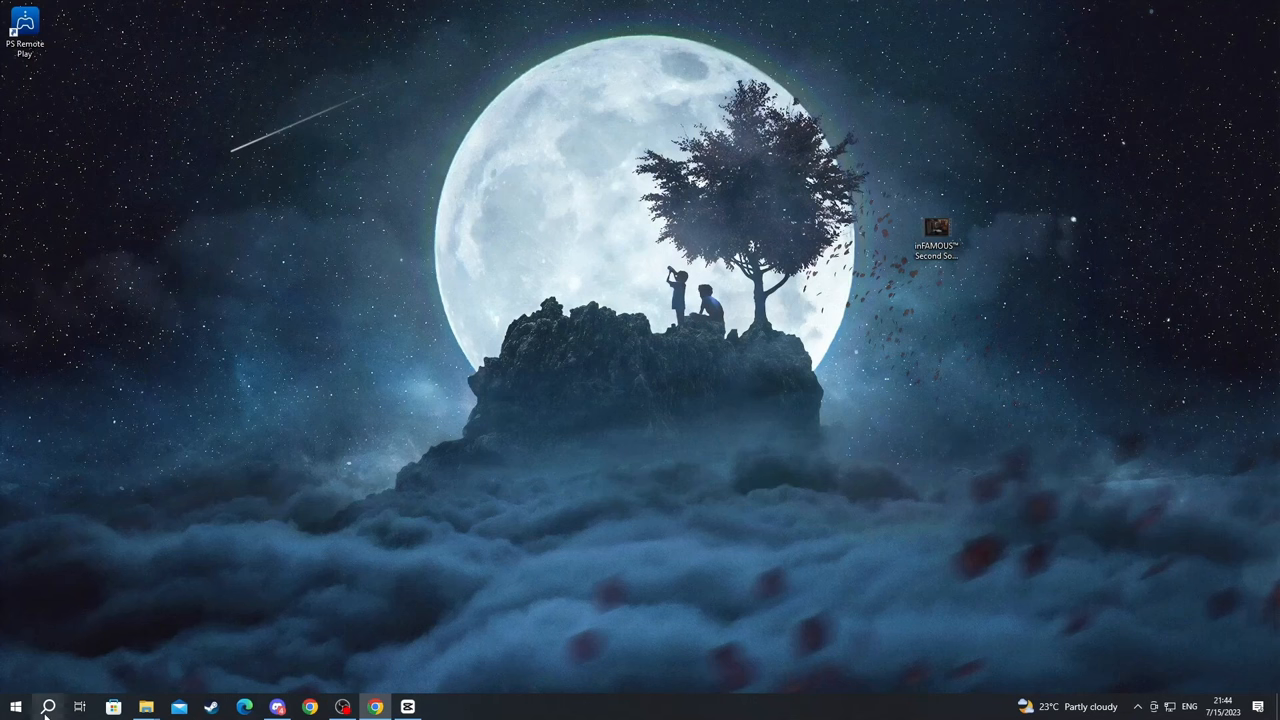
Launch the Xbox app from Windows search and remote-play the console 'Babush Xbox'.
text(xbox)
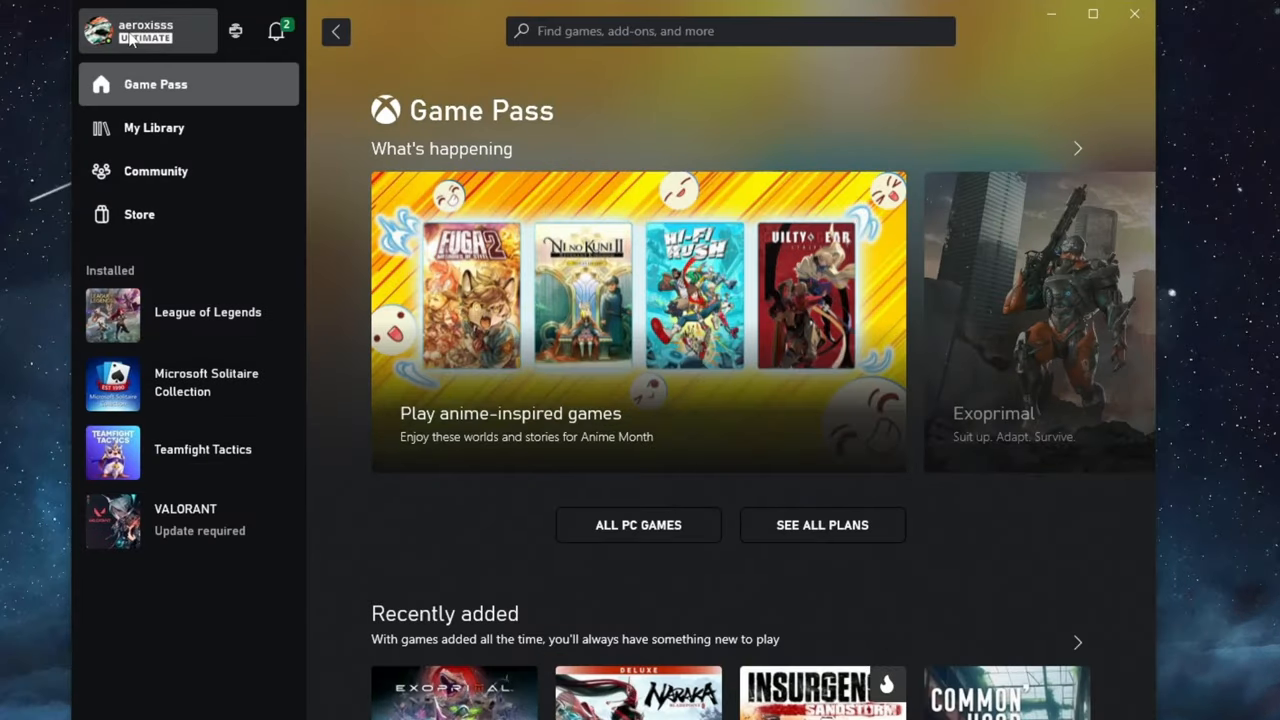
mouse_move(130, 31)
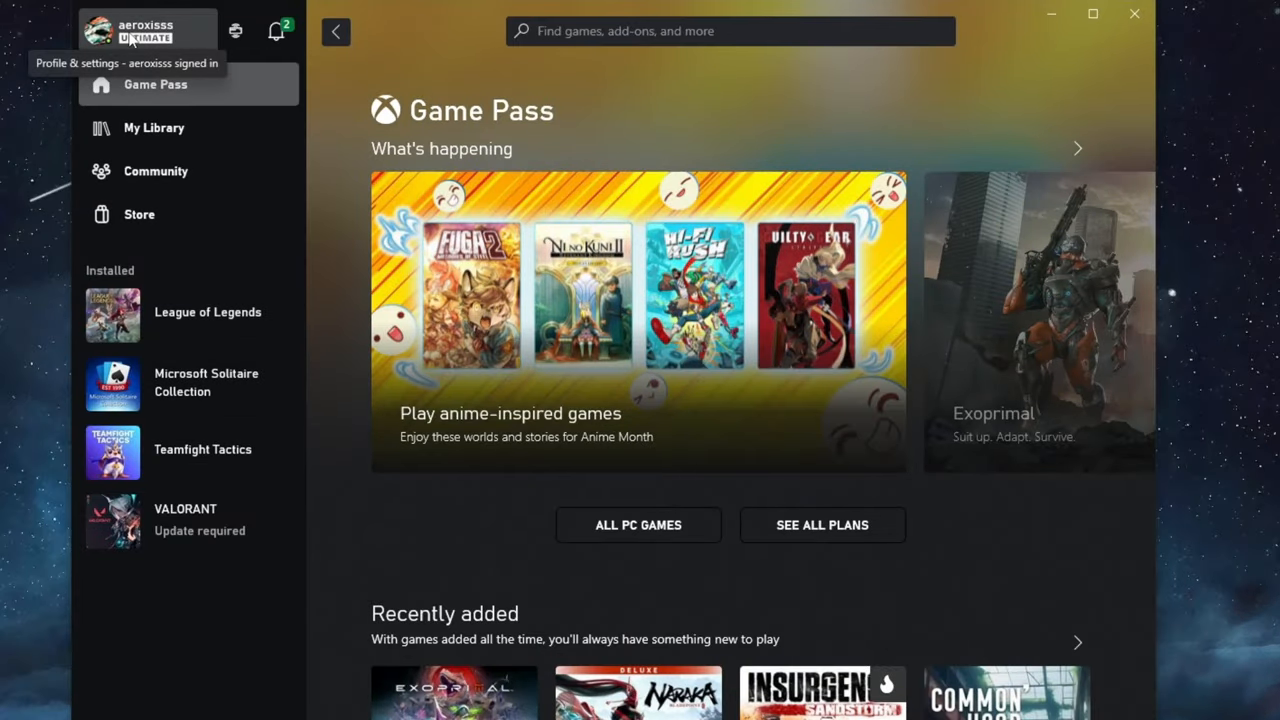
mouse_move(235, 31)
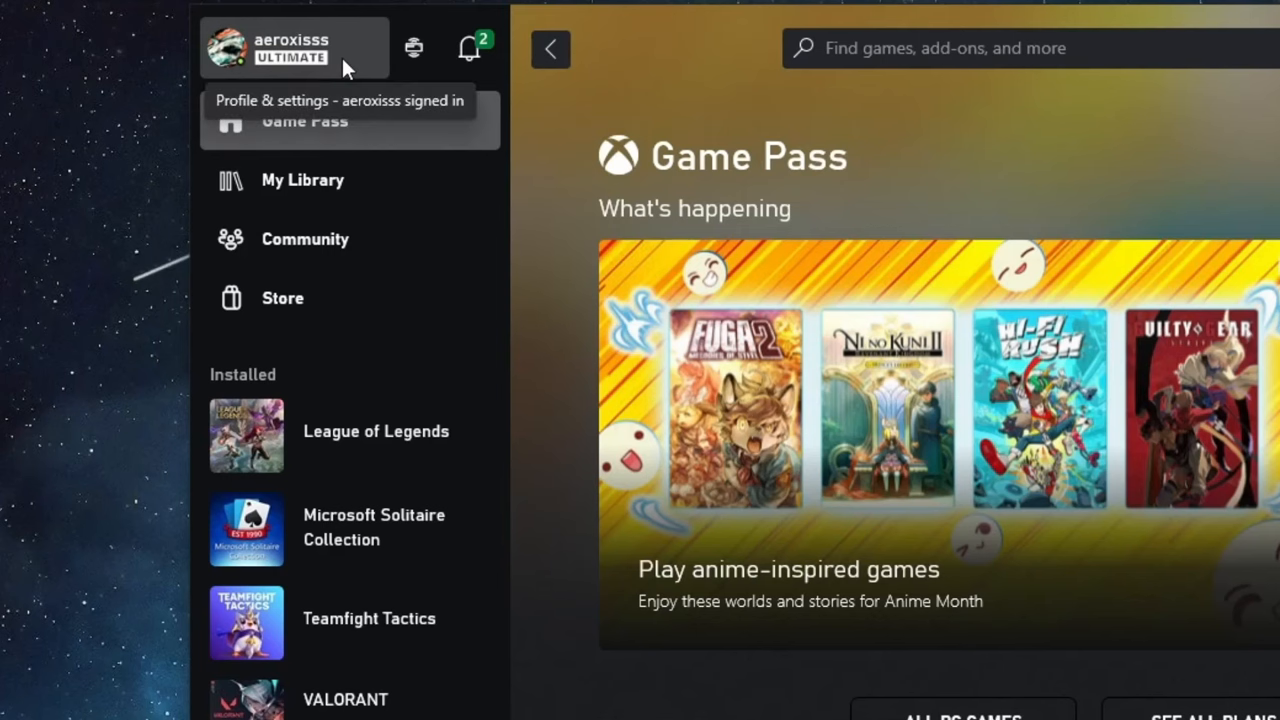
click(413, 48)
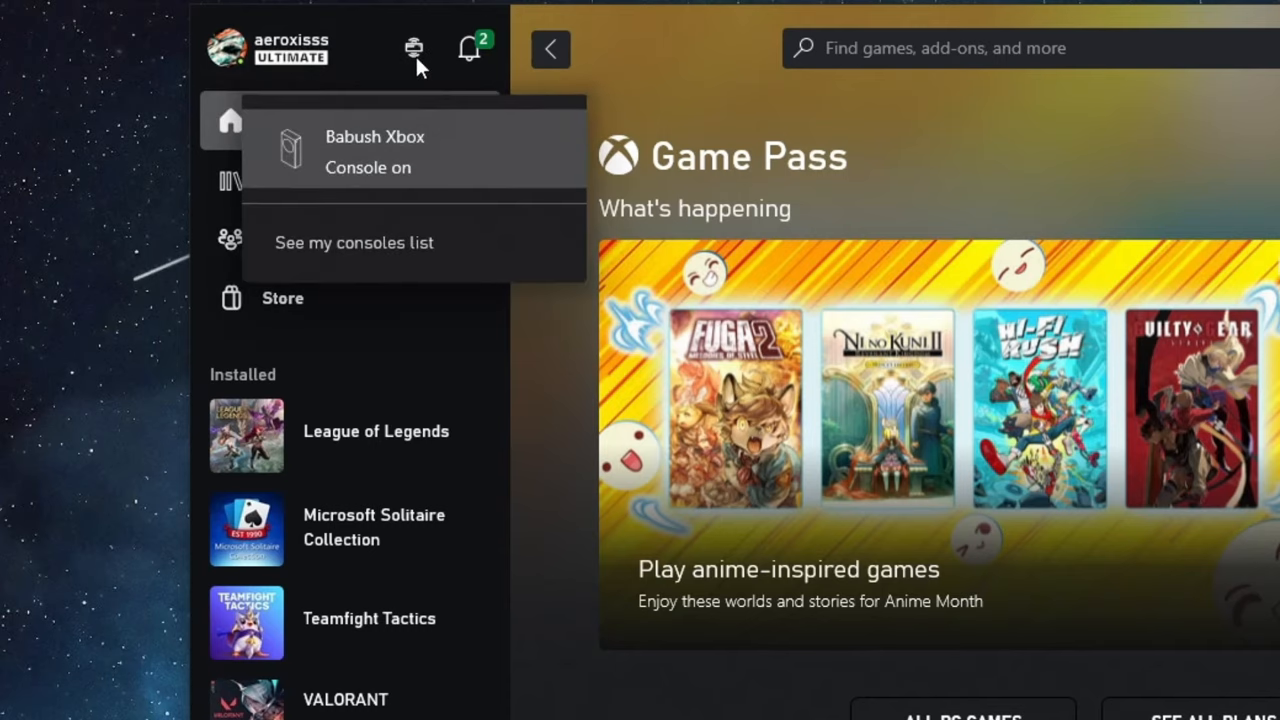
mouse_move(343, 150)
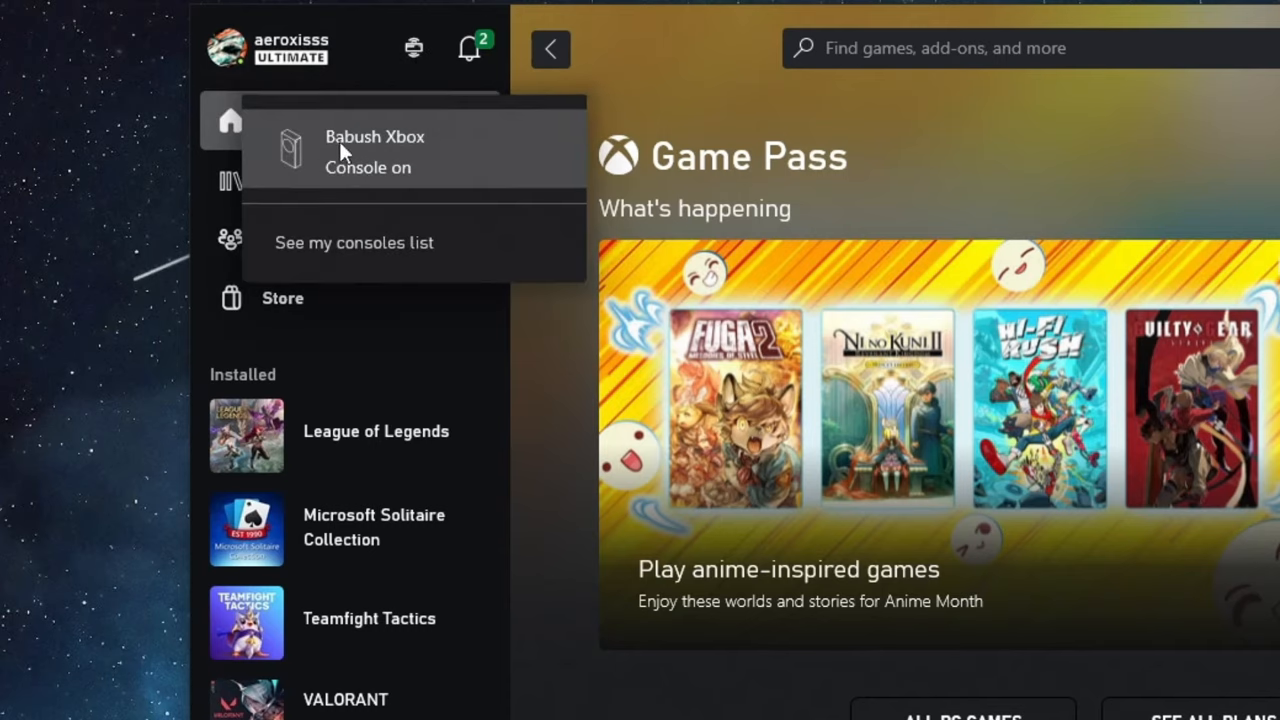
click(375, 150)
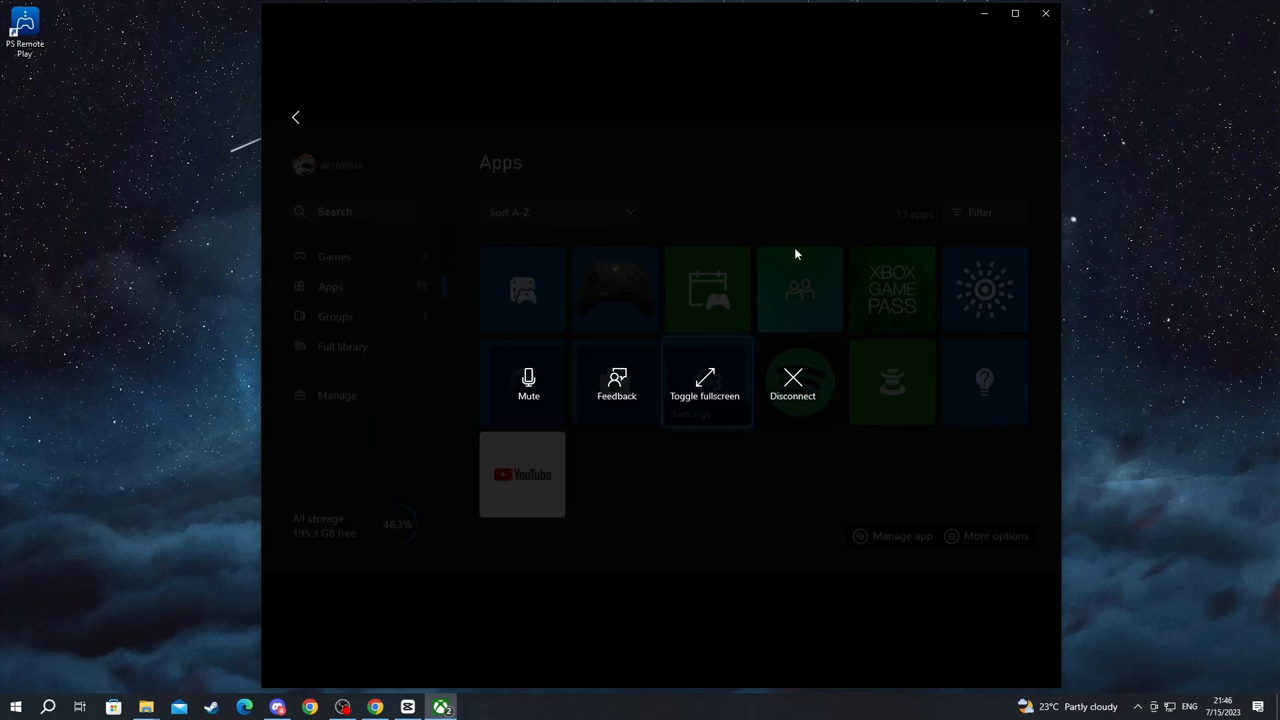
mouse_move(250, 150)
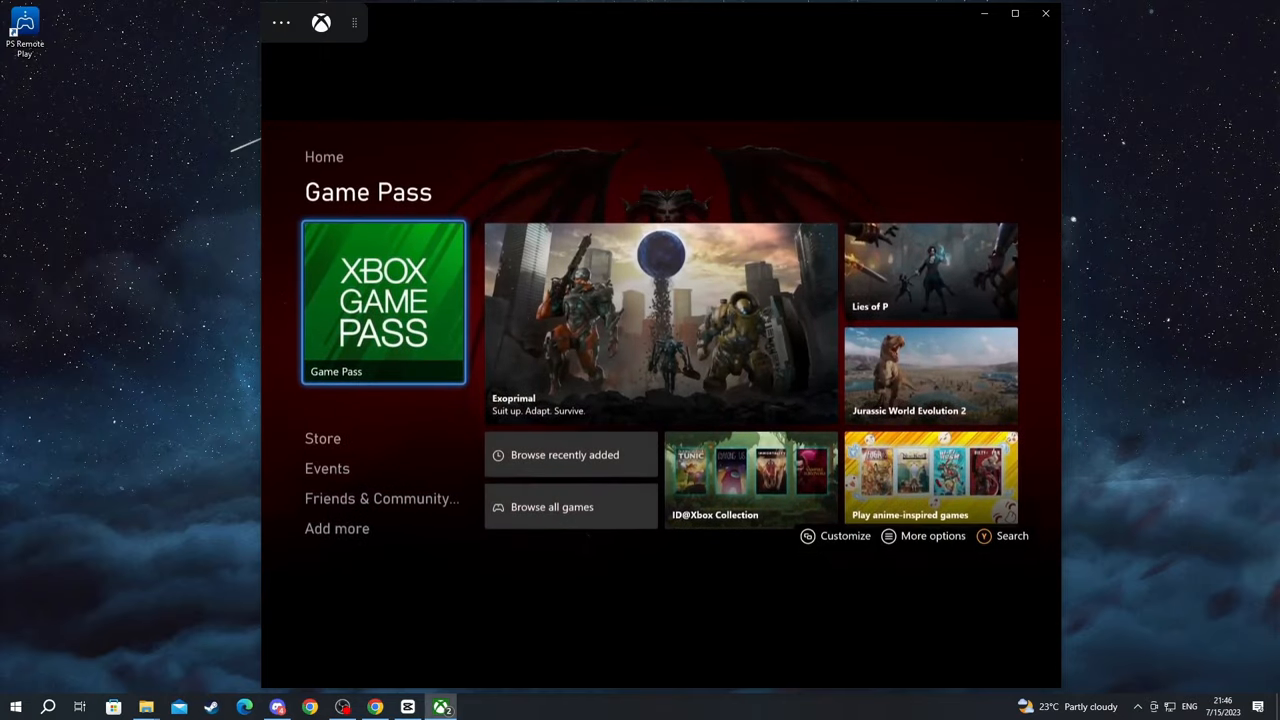
In the streamed Games library, double-click Forza Horizon 5 to launch it.
click(322, 438)
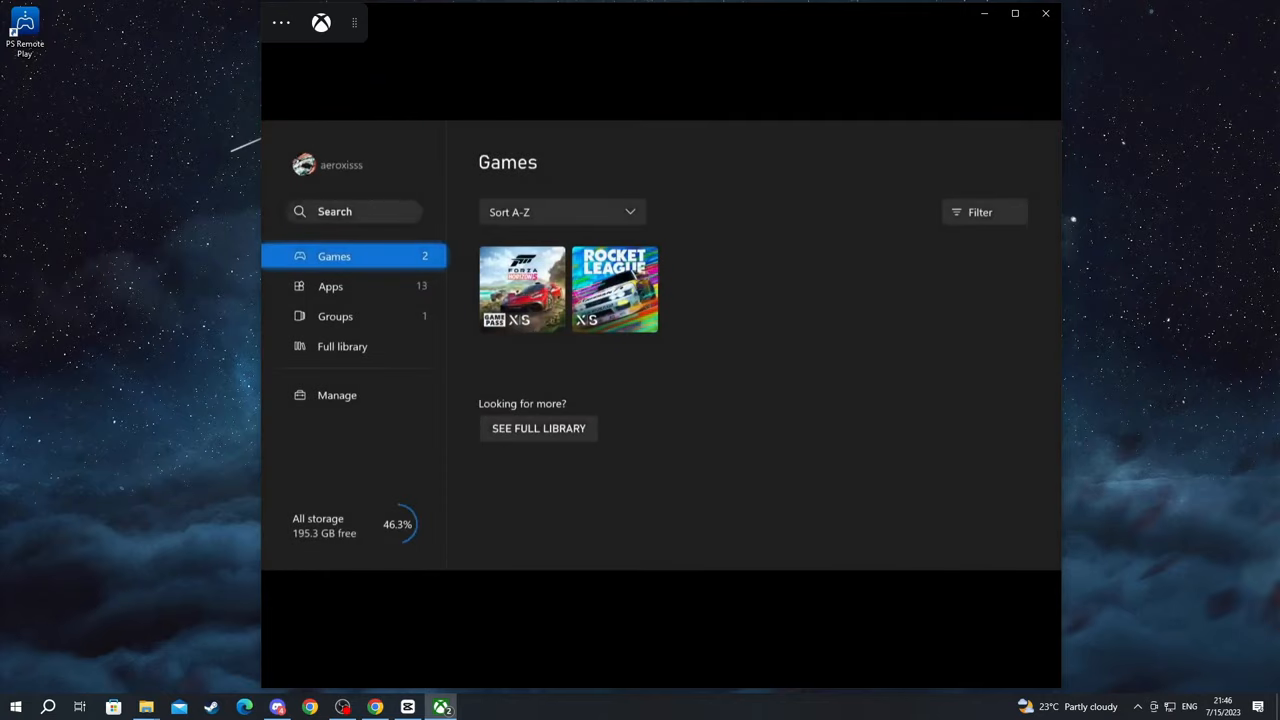
click(521, 289)
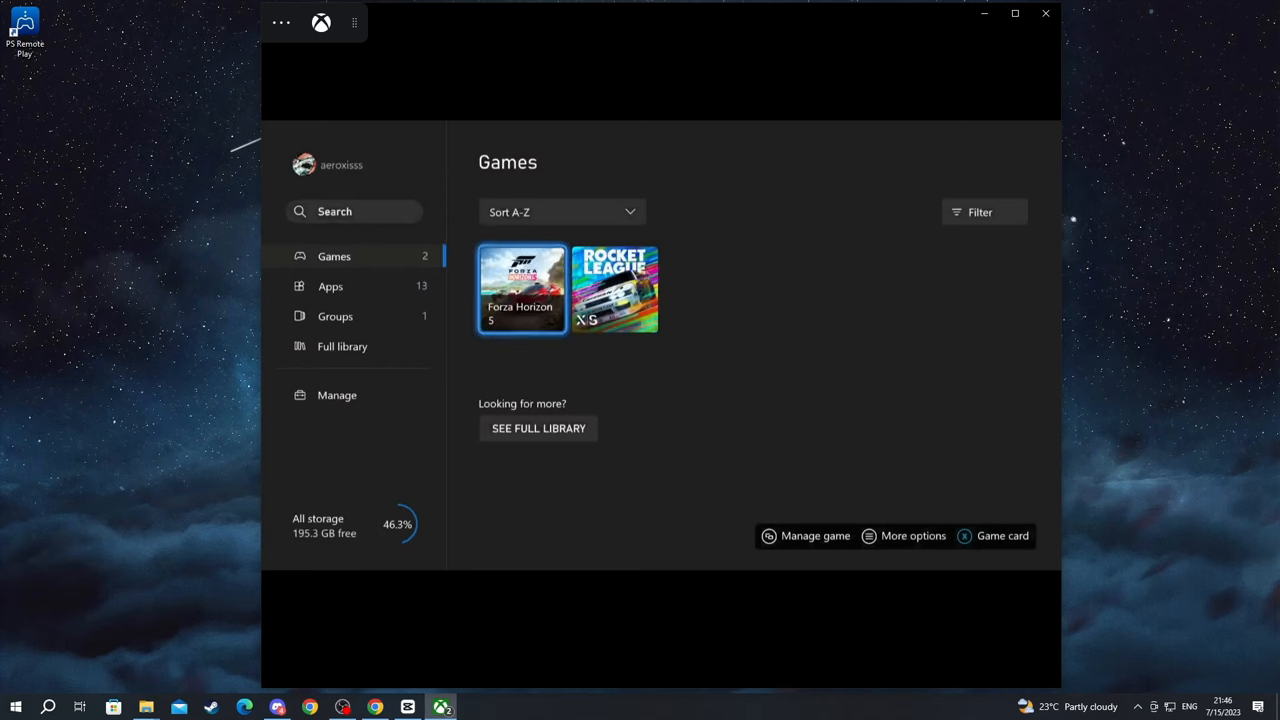
double_click(521, 289)
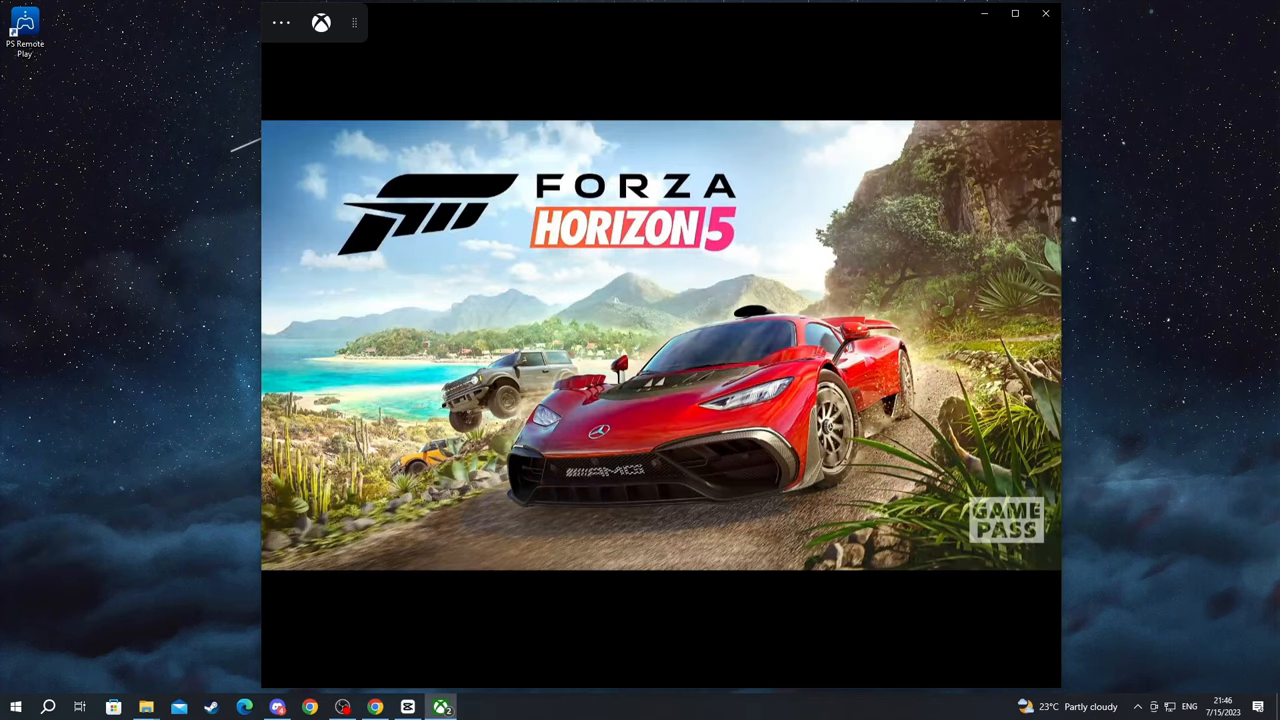